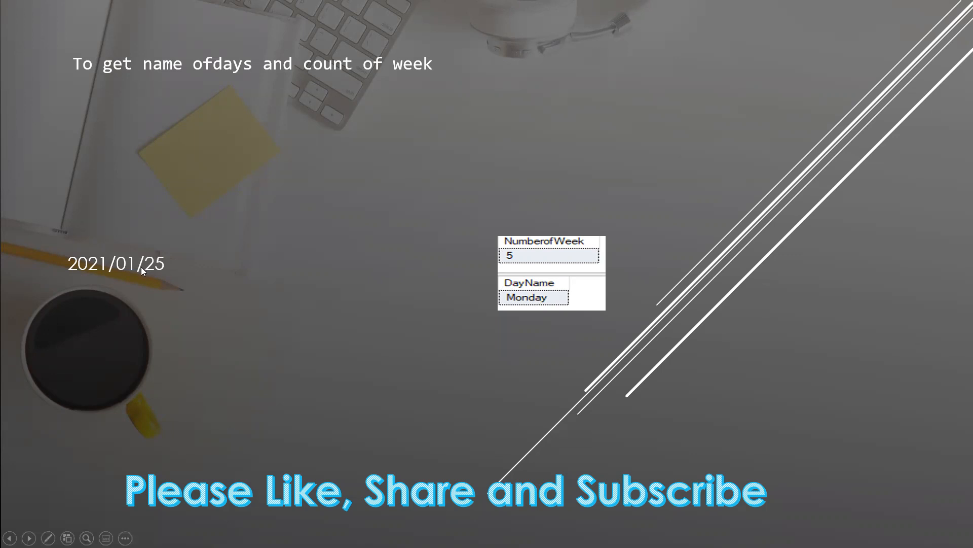
mouse_move(498, 261)
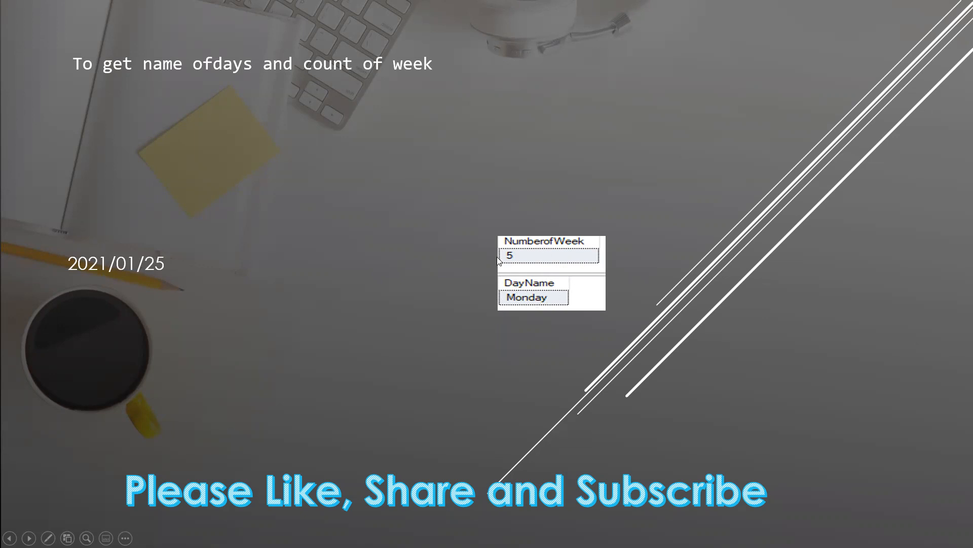
mouse_move(99, 278)
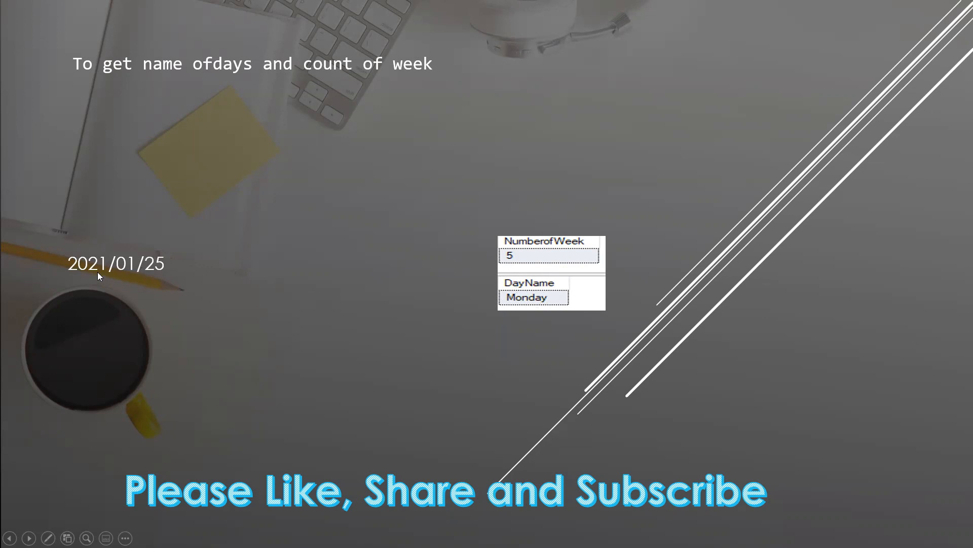
mouse_move(148, 254)
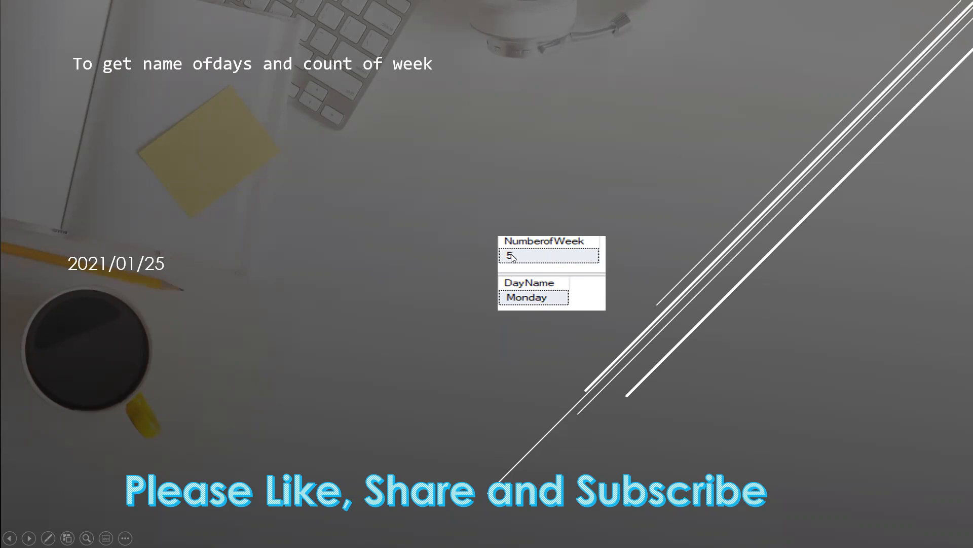
mouse_move(570, 304)
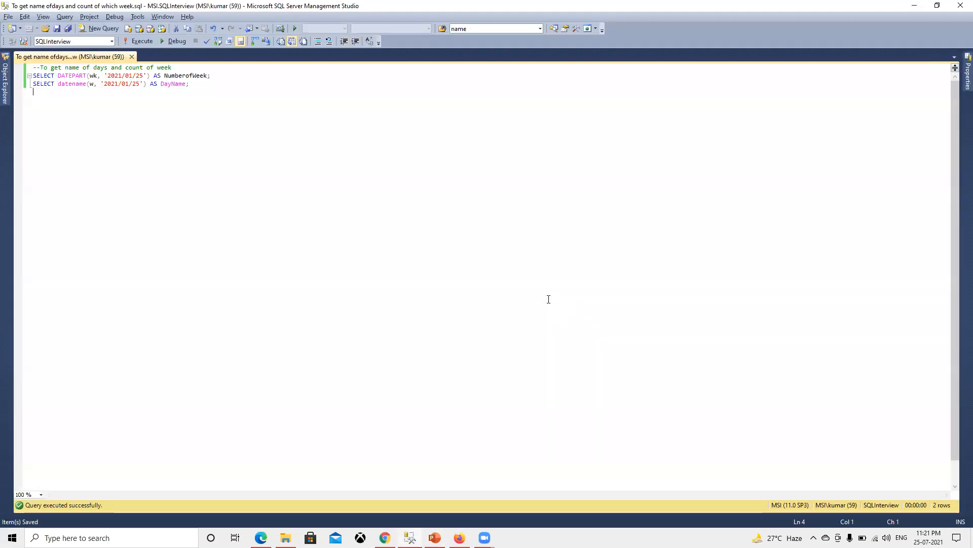
mouse_move(629, 297)
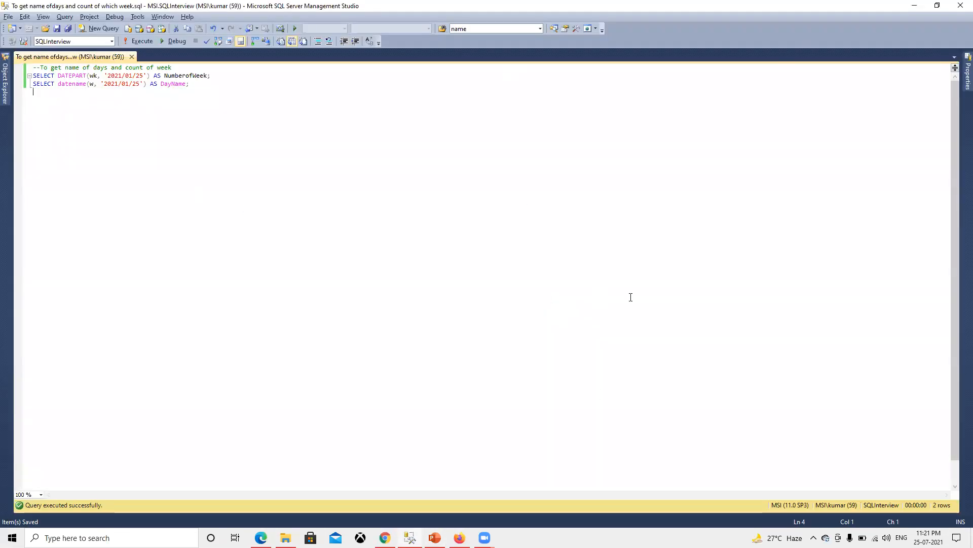
Execute the DATEPART and DATENAME queries for 2021/01/25, returning week 5 and Monday
left_click(65, 75)
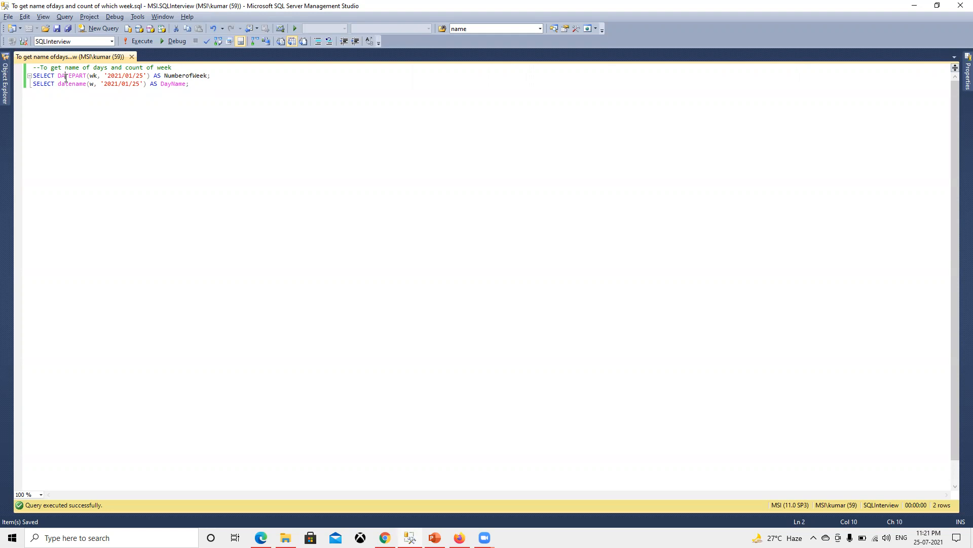
double_click(70, 75)
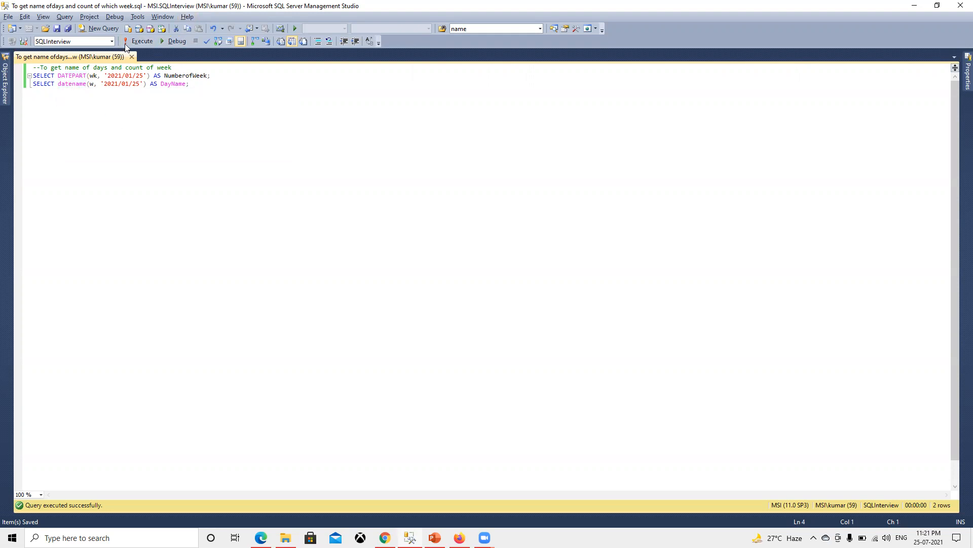
left_click(141, 41)
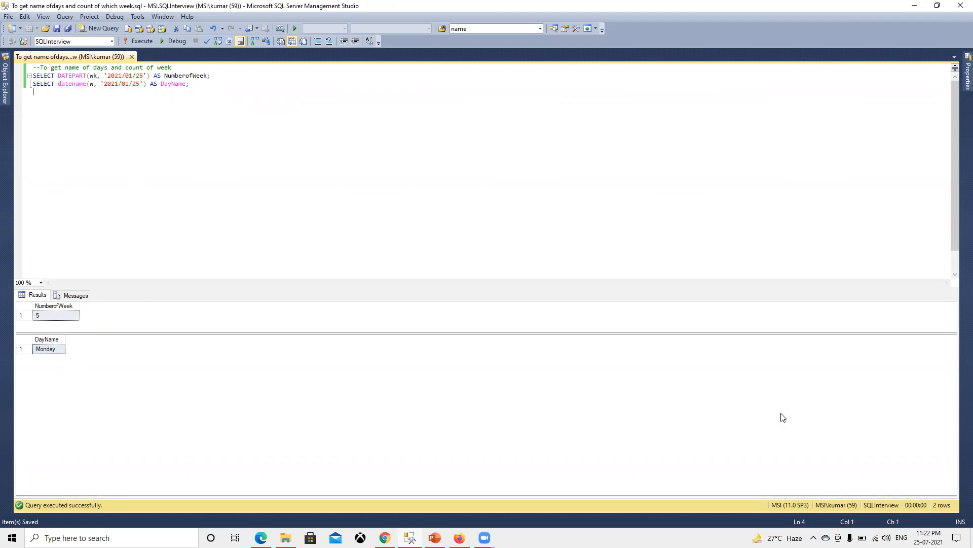
Show the taskbar calendar and page back two months from July 2021 to check dates
left_click(929, 537)
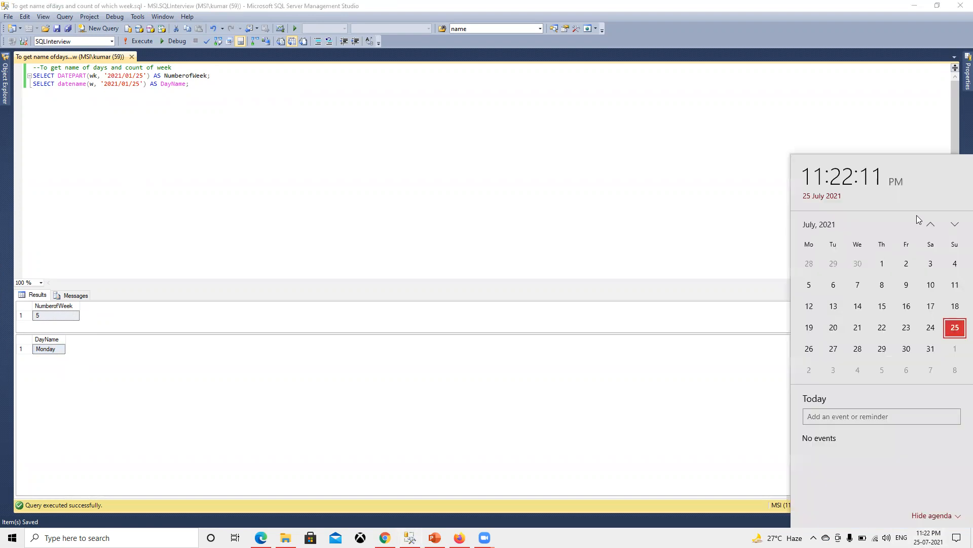
left_click(931, 224)
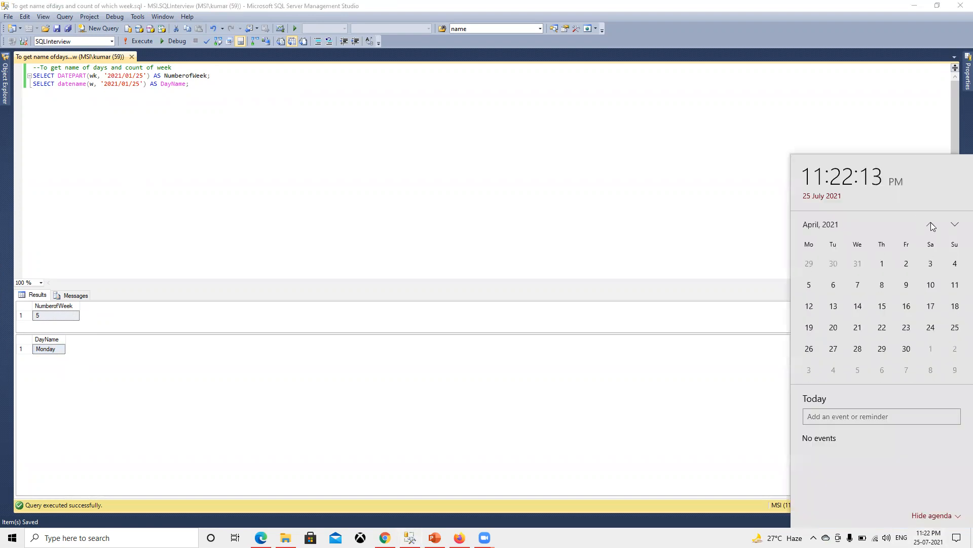
left_click(930, 224)
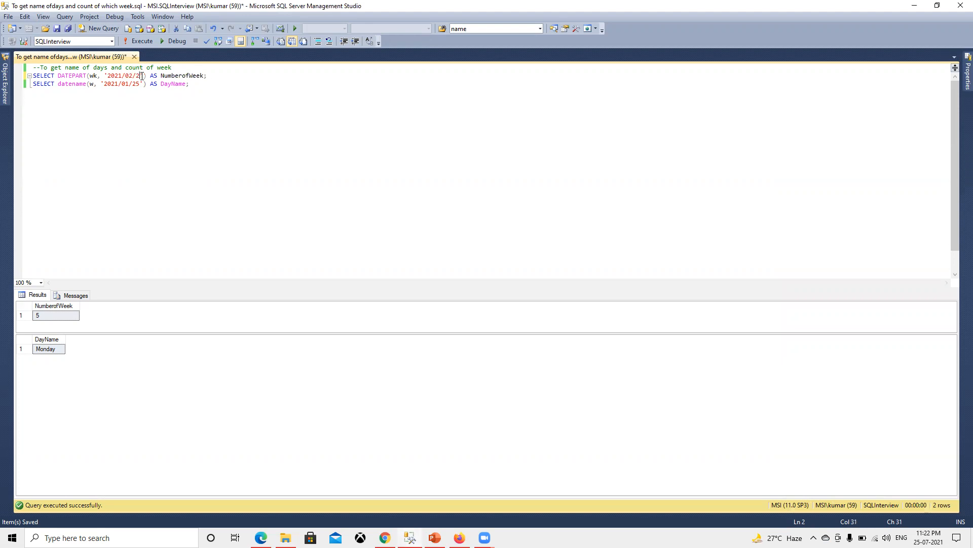
Set both date literals to '2021/02/02' and execute, returning week 6 and Tuesday
type("0")
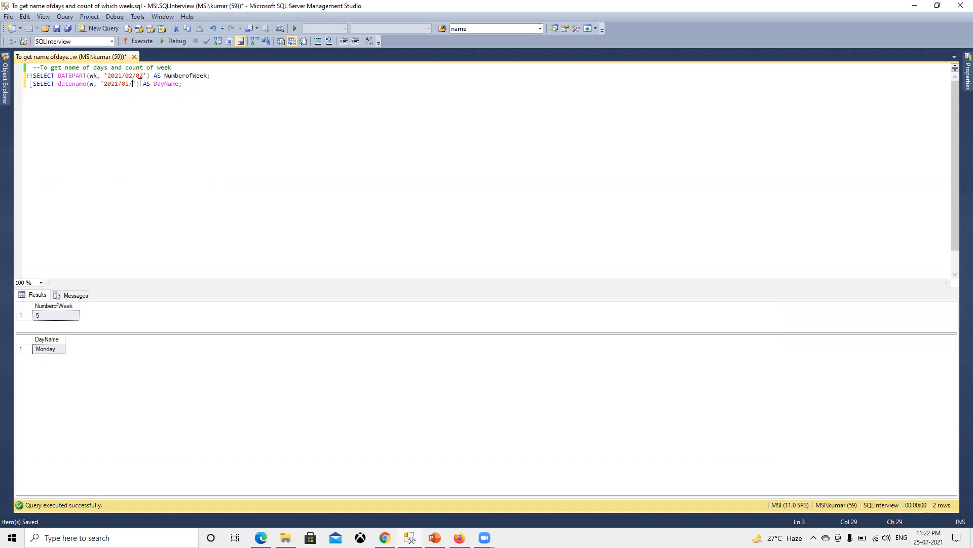
type("02")
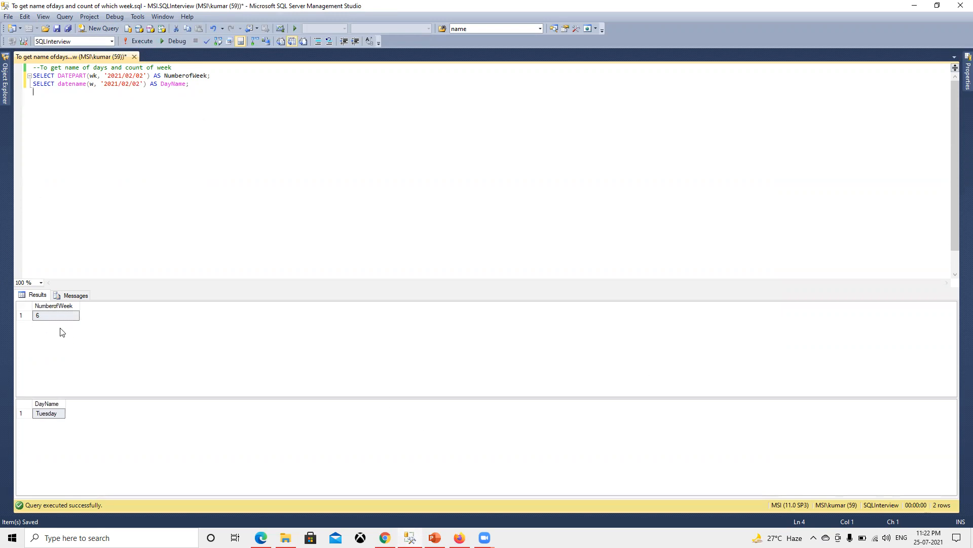
left_click(45, 413)
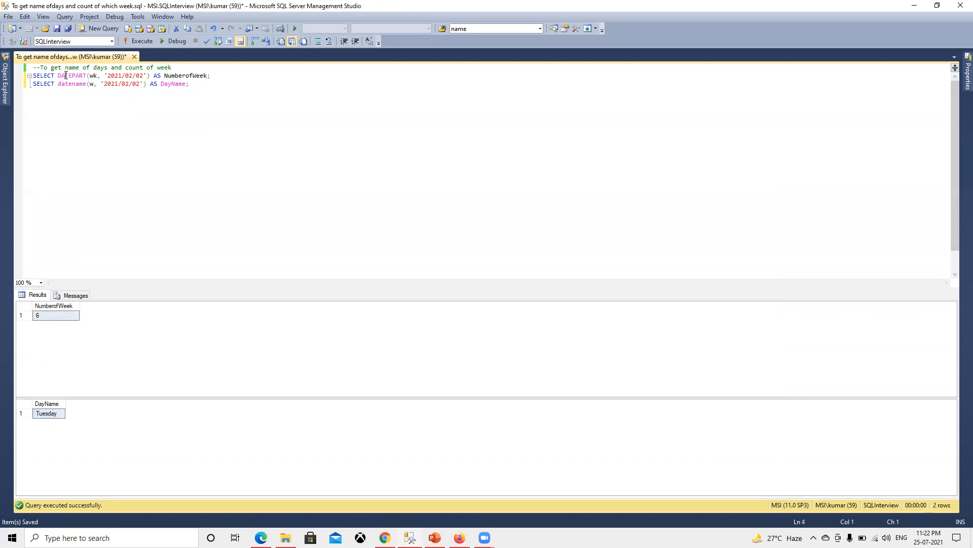
double_click(70, 75)
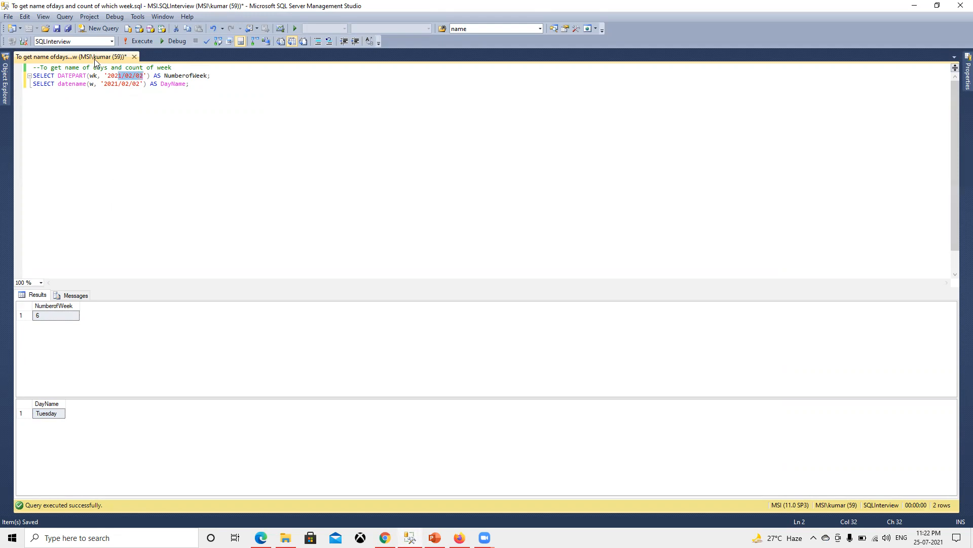
double_click(93, 75)
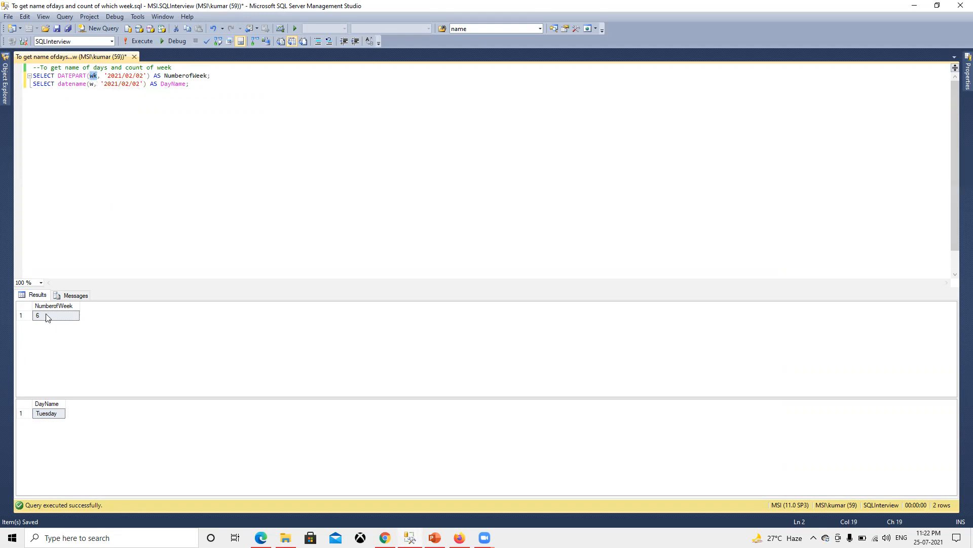
double_click(71, 84)
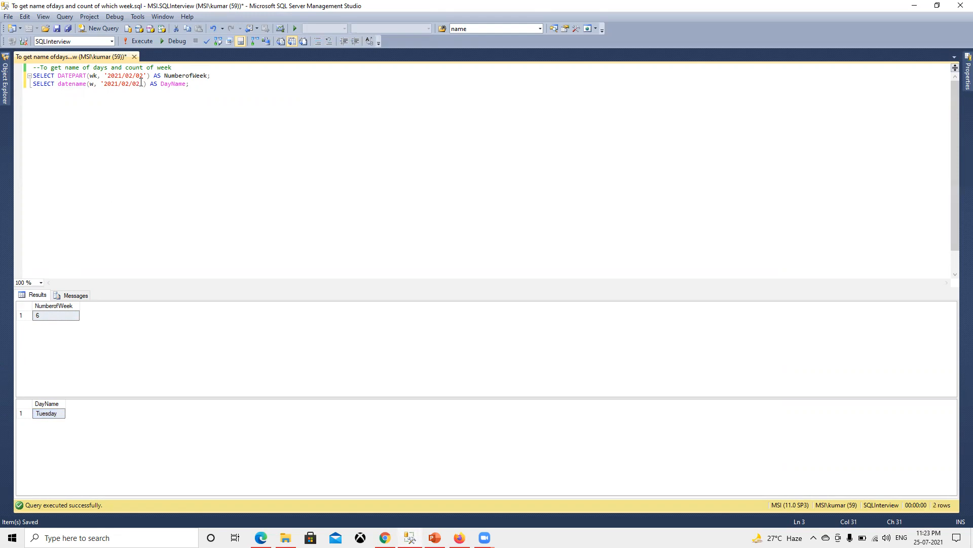
Rerun the DATENAME query with date 2021/02/03, returning Wednesday
left_click(138, 40)
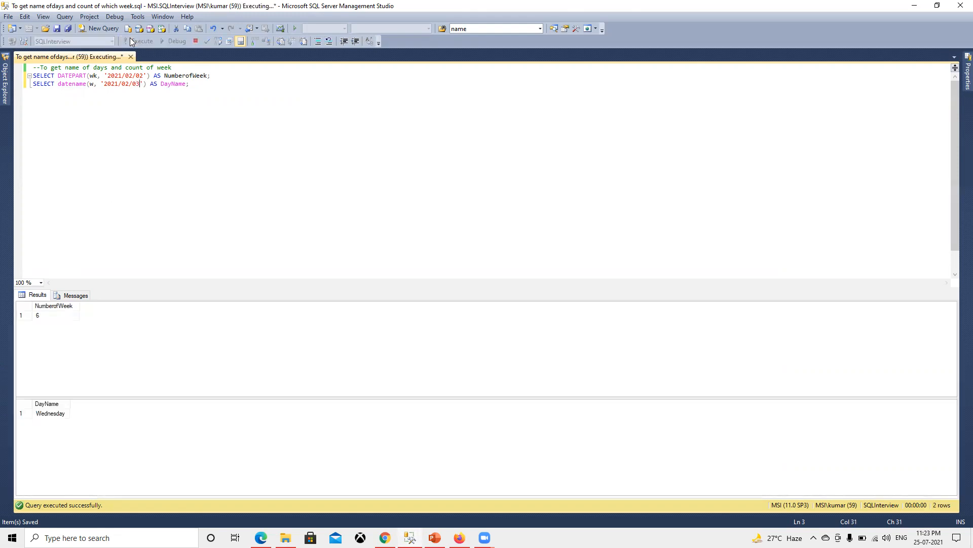
left_click(50, 412)
type("7")
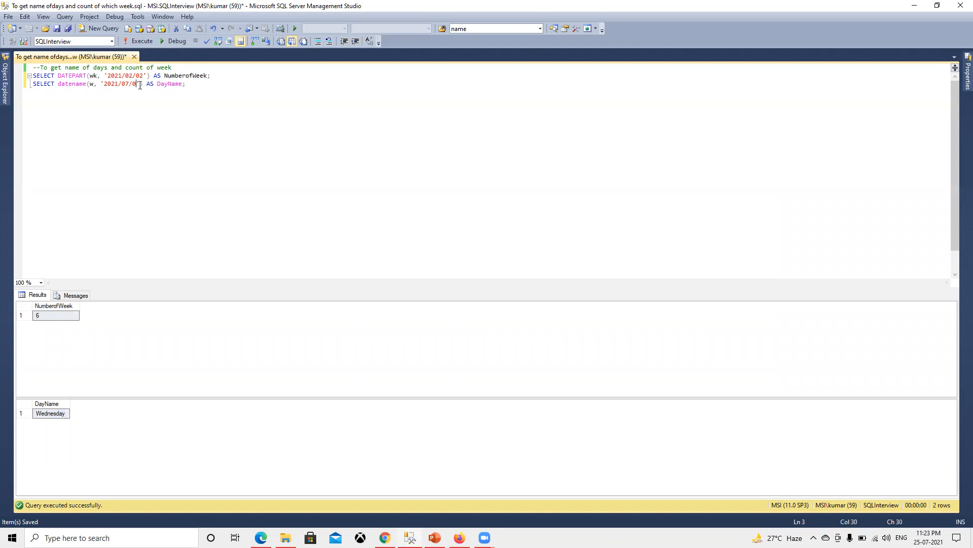
Set the DATENAME date to 2021/07/25 and run that line alone, returning Sunday
type("25")
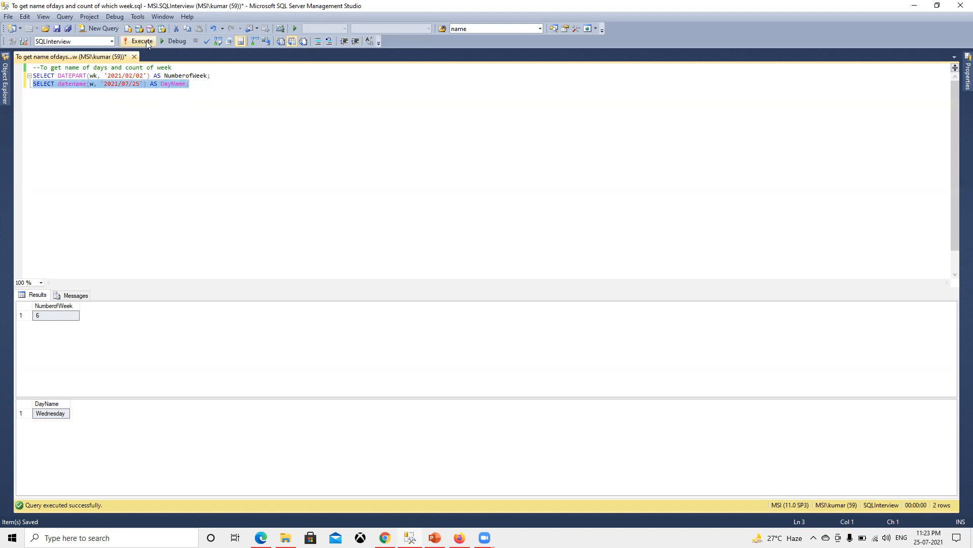
left_click(138, 41)
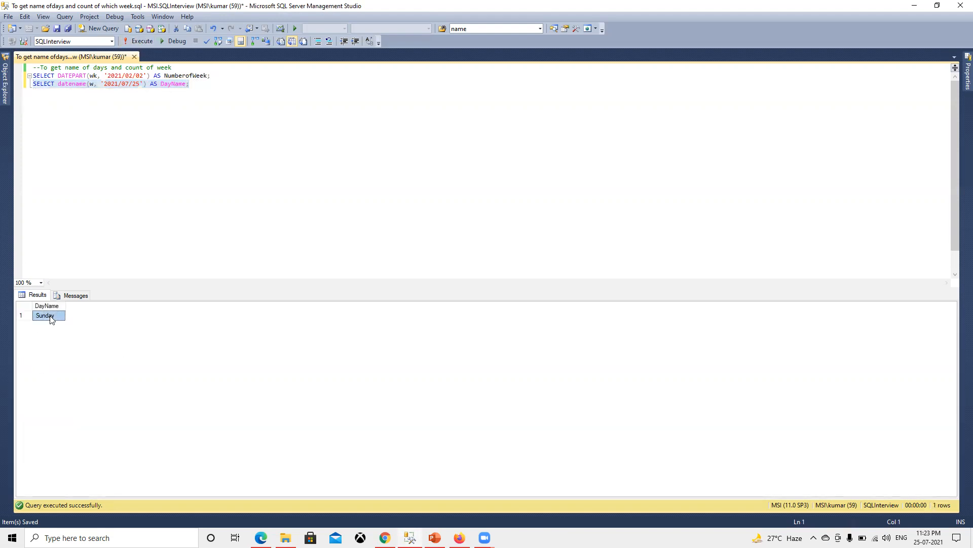